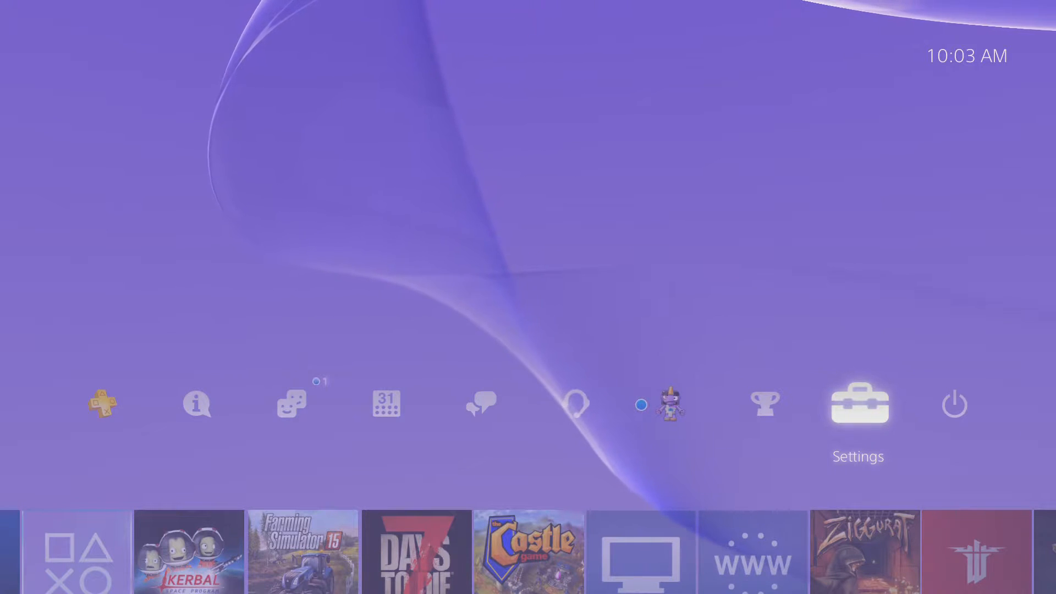
- Reach Saved Data in System Storage through Settings' Application Saved Data Management
click(857, 404)
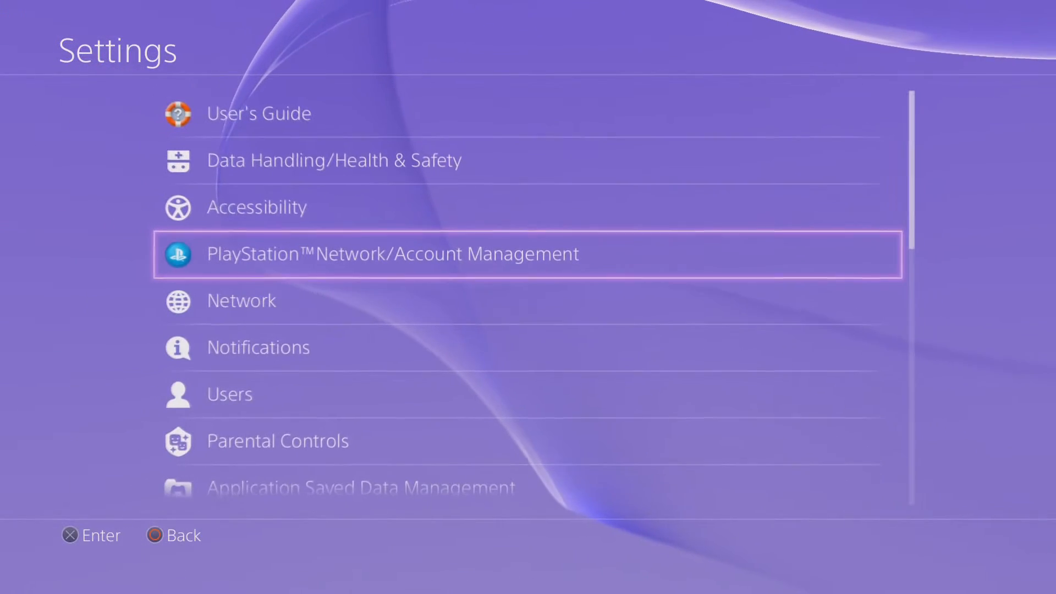
scroll(down, 3)
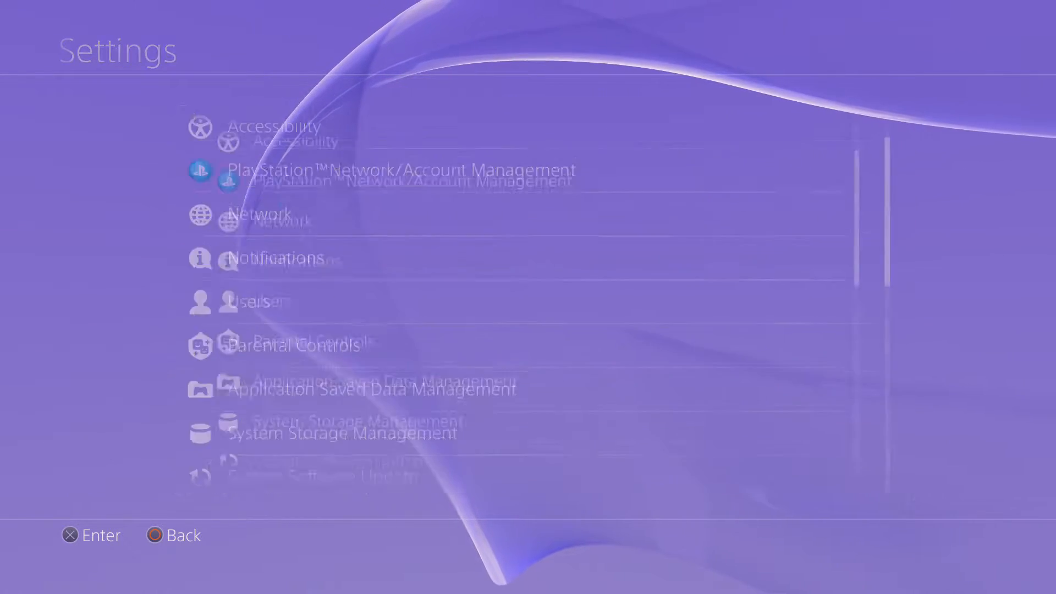
click(367, 389)
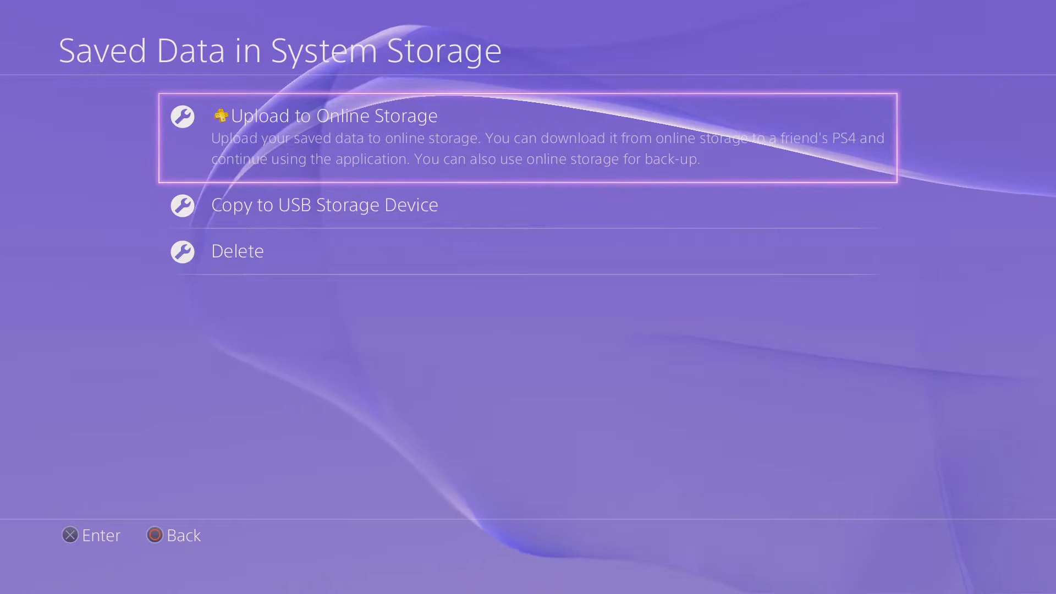
- Upload the checked KSP Save to online storage and confirm overwriting the existing copy
click(331, 116)
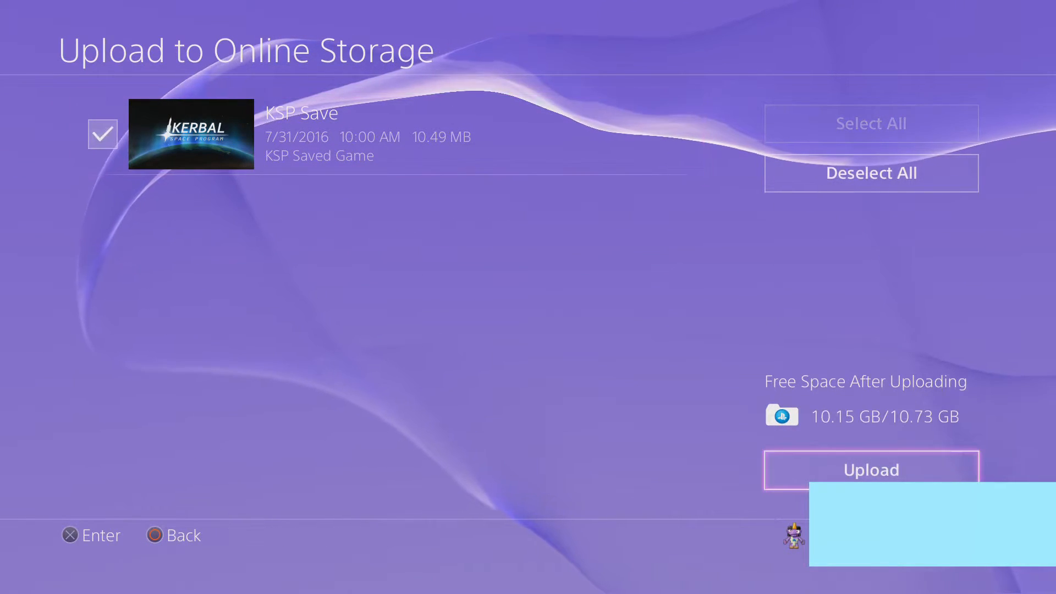
click(871, 469)
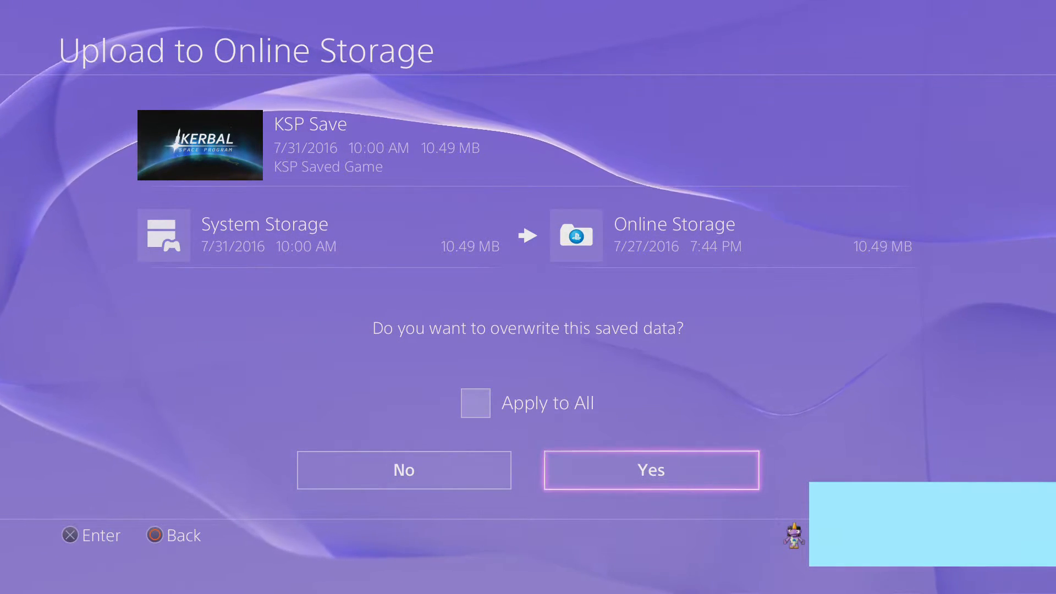
click(650, 470)
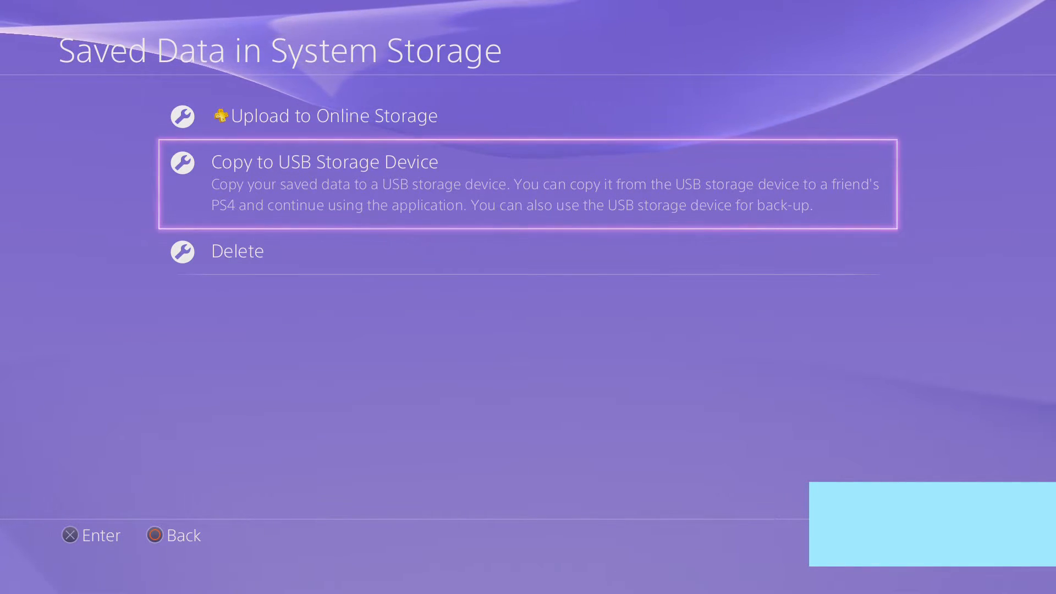
- Try Copy to USB Storage Device and dismiss the 'not connected' notice
click(323, 161)
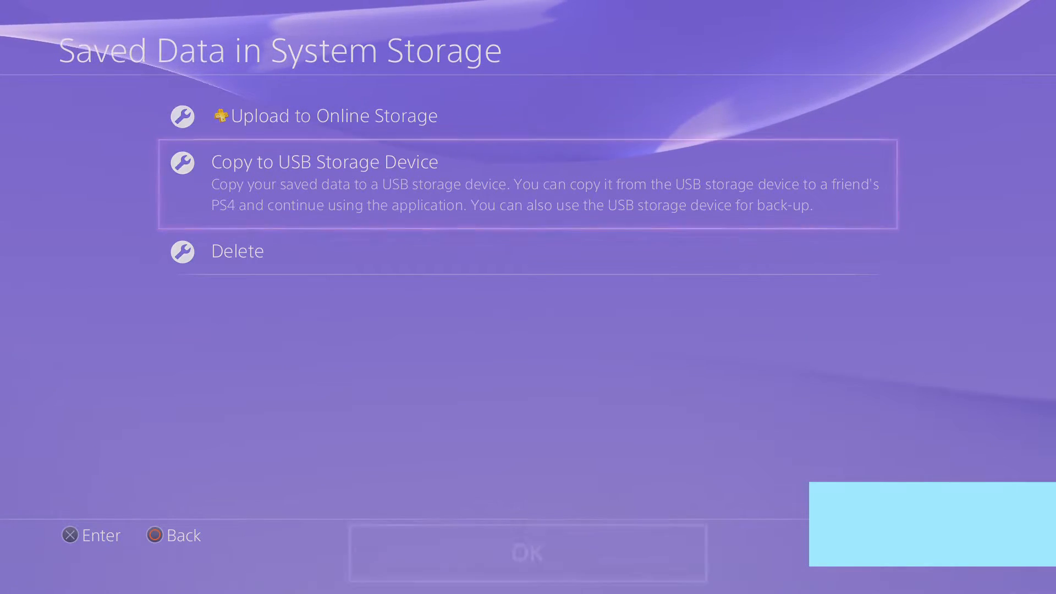
click(323, 162)
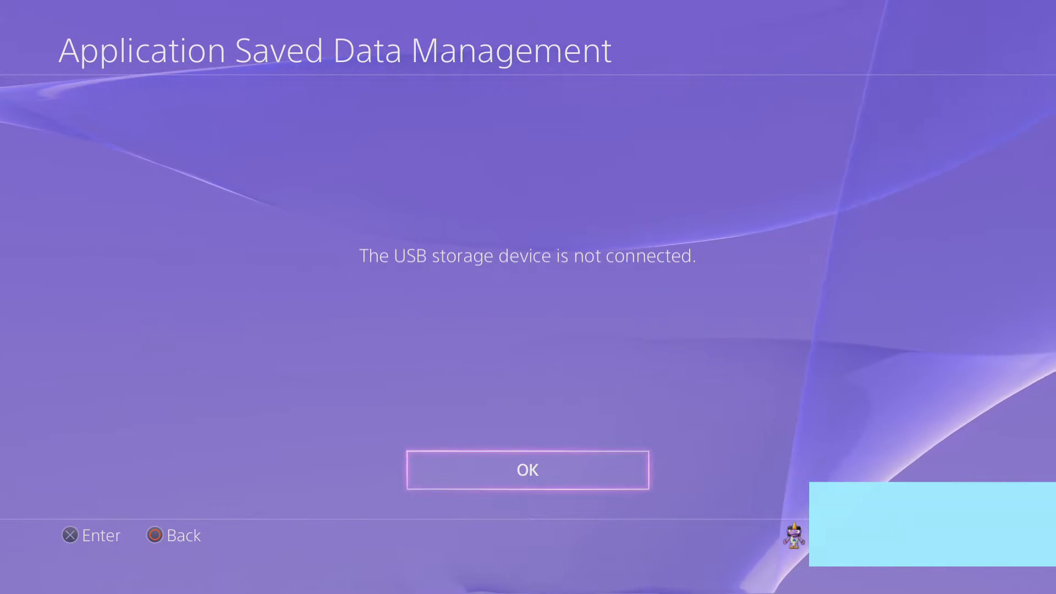
click(527, 470)
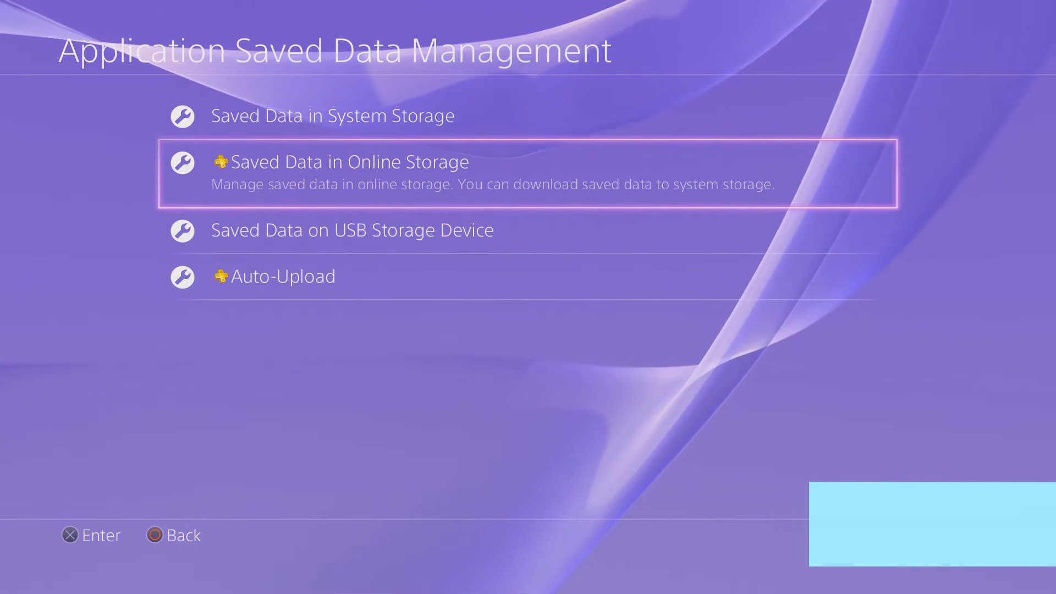
- Download the checked KSP Save from online storage to system storage, confirming overwrite
click(341, 162)
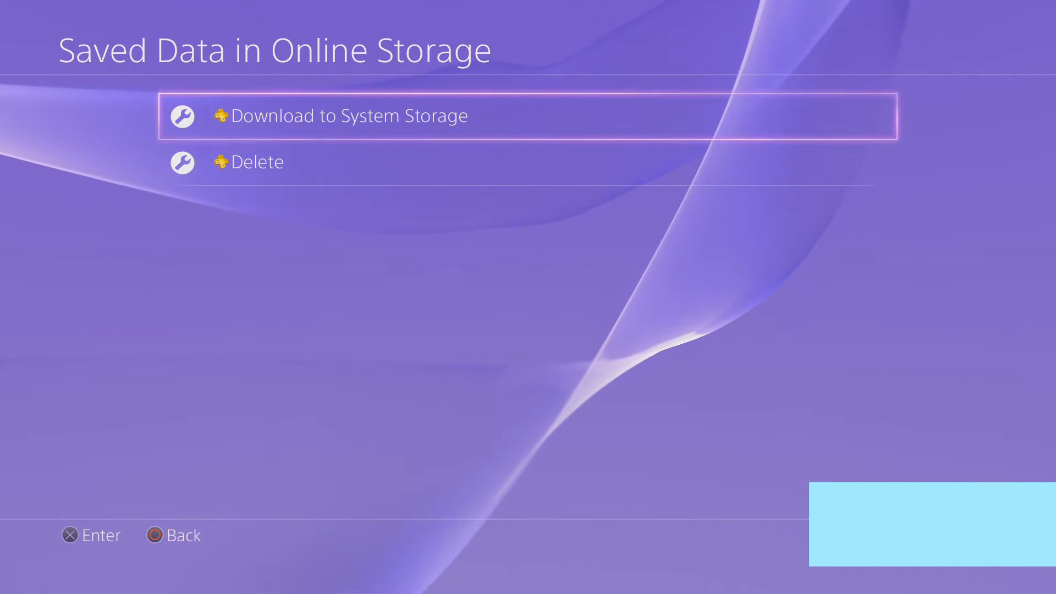
click(343, 115)
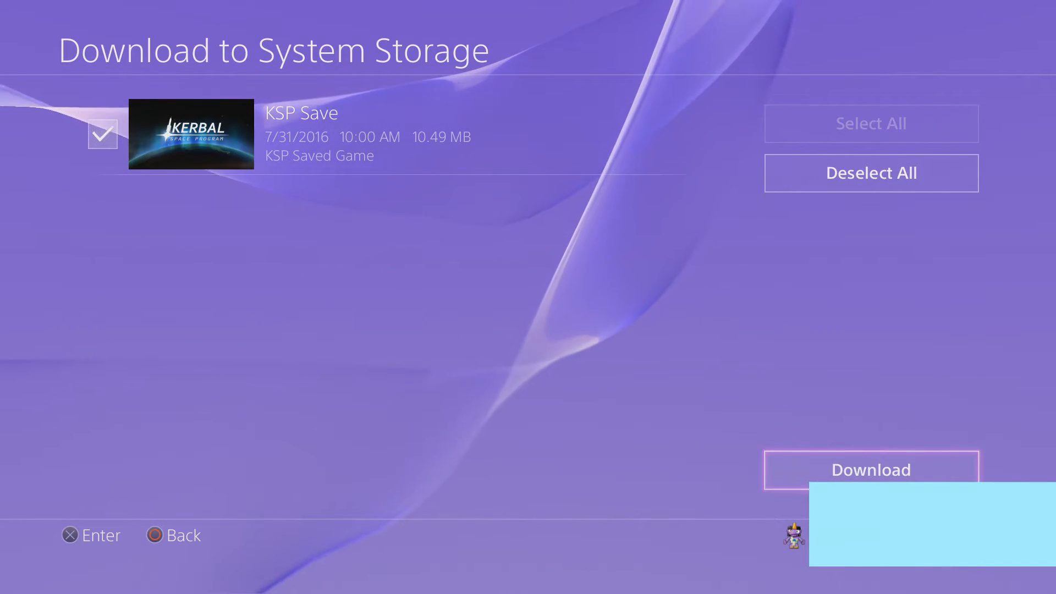
click(869, 470)
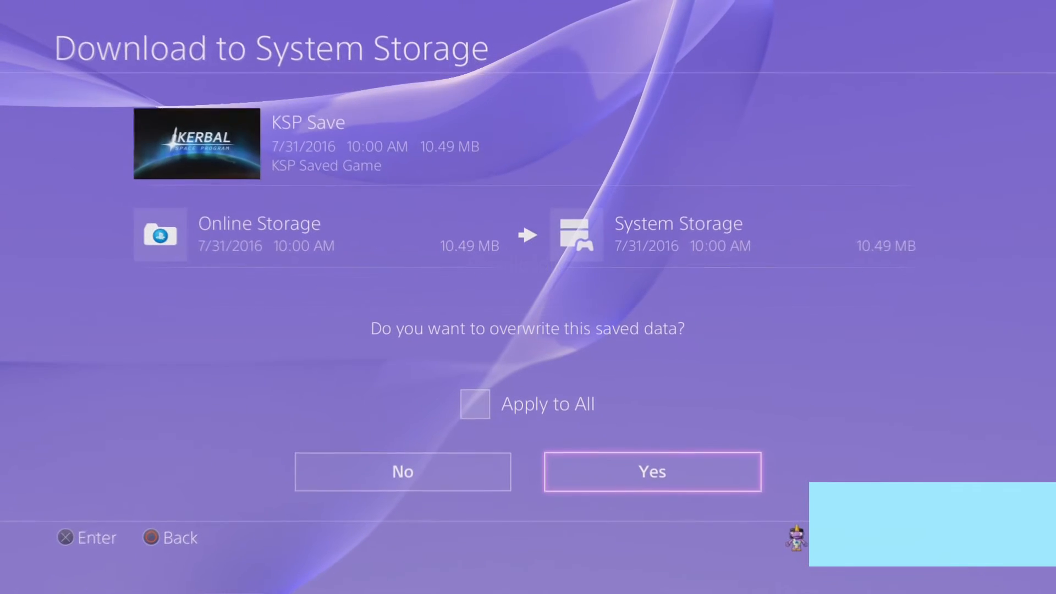
click(650, 472)
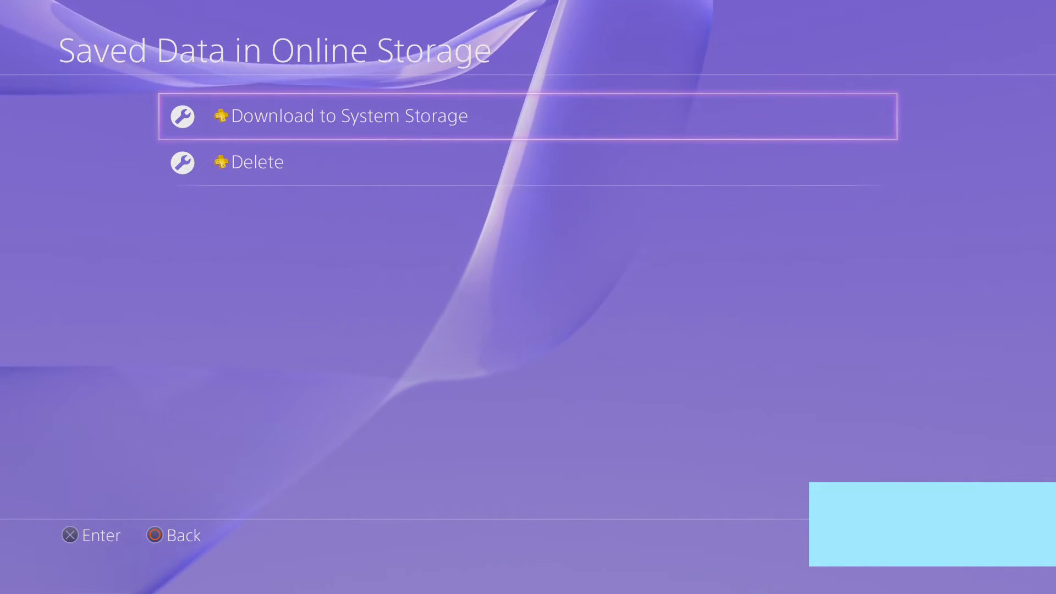
- Back out of online storage and reopen Application Saved Data Management
key(Back)
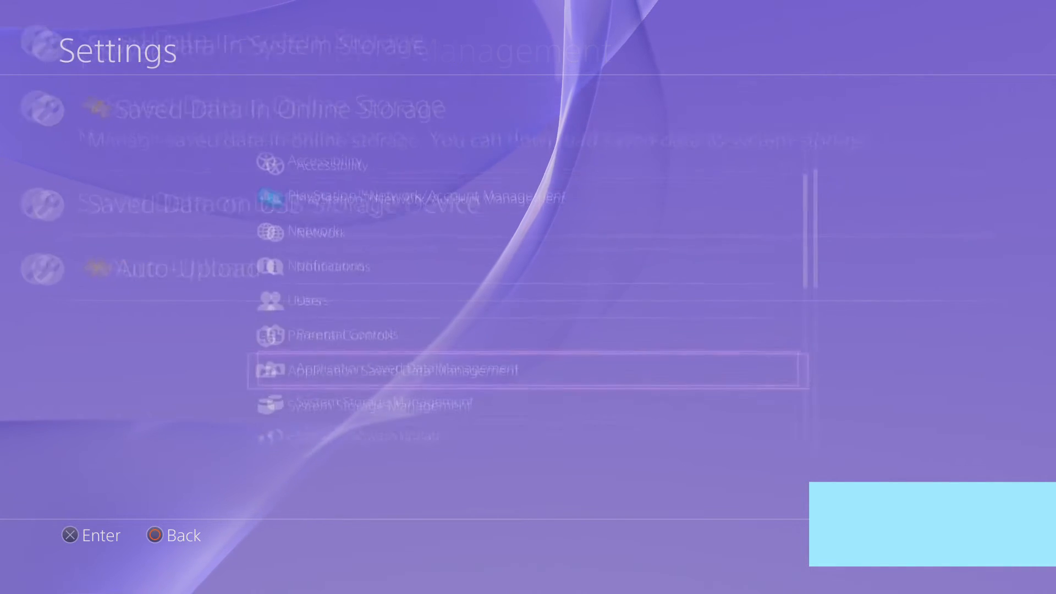
click(403, 369)
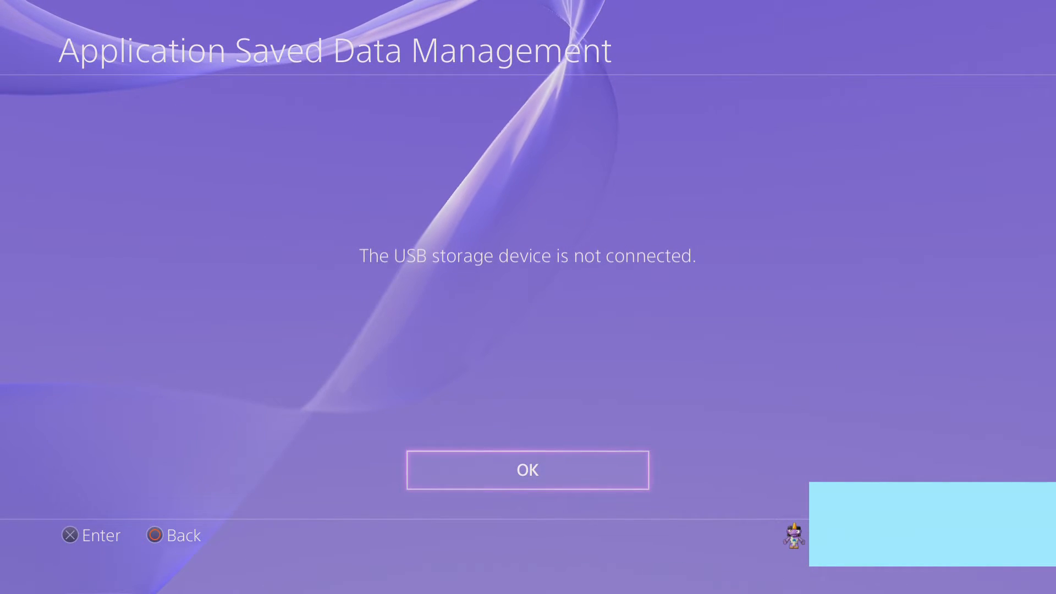
- Dismiss the no-USB notice, return to Settings and reopen Application Saved Data Management
click(527, 469)
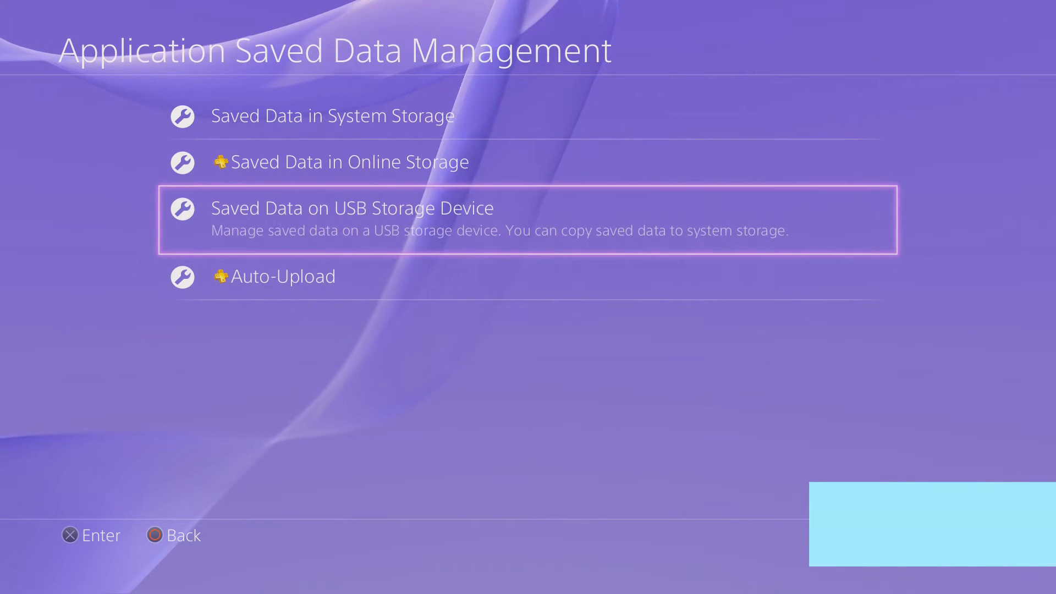
key(Up)
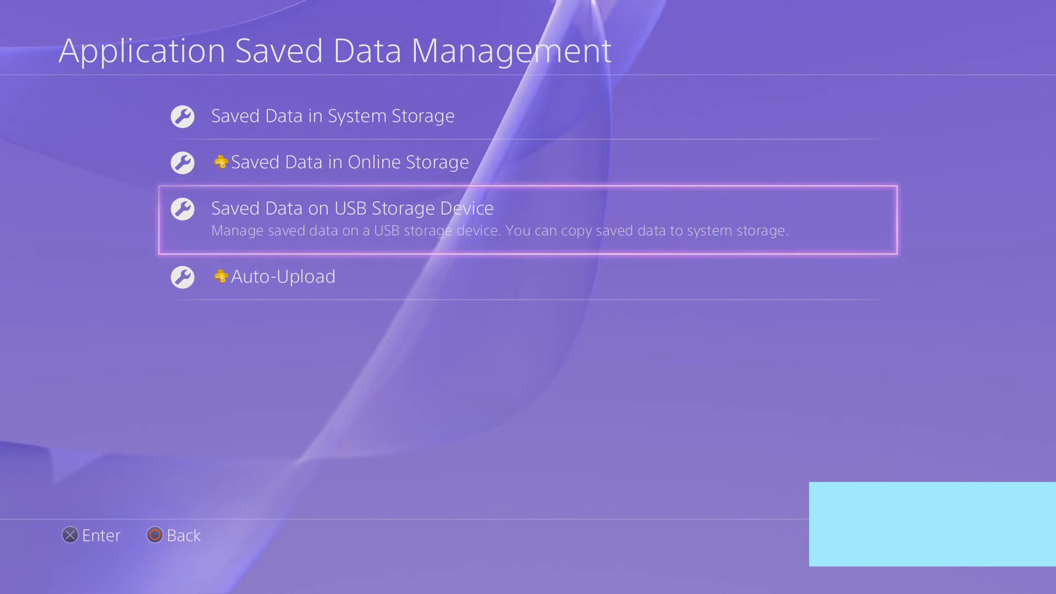
key(Escape)
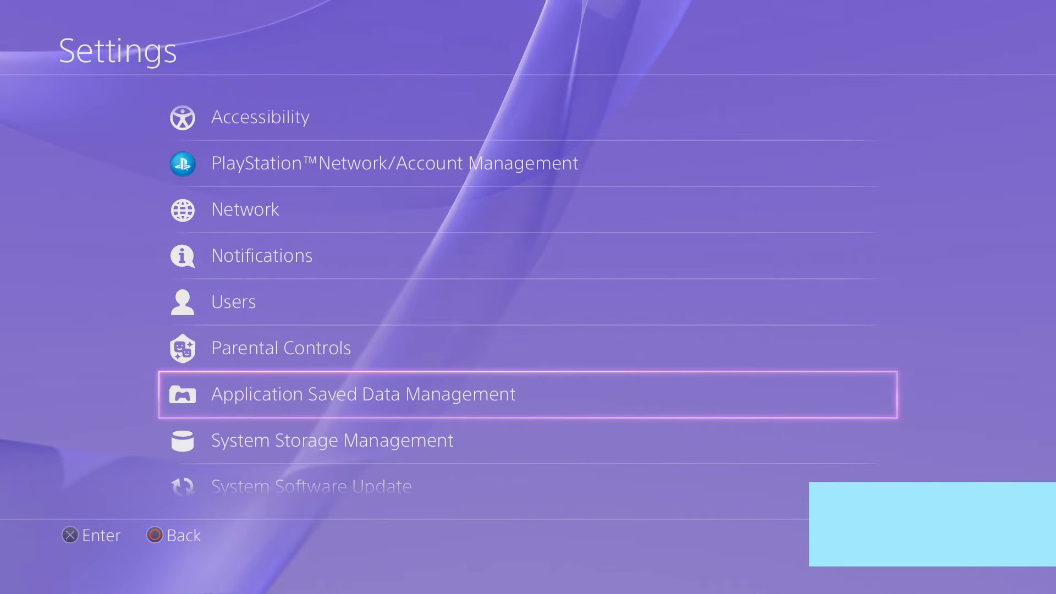
click(362, 393)
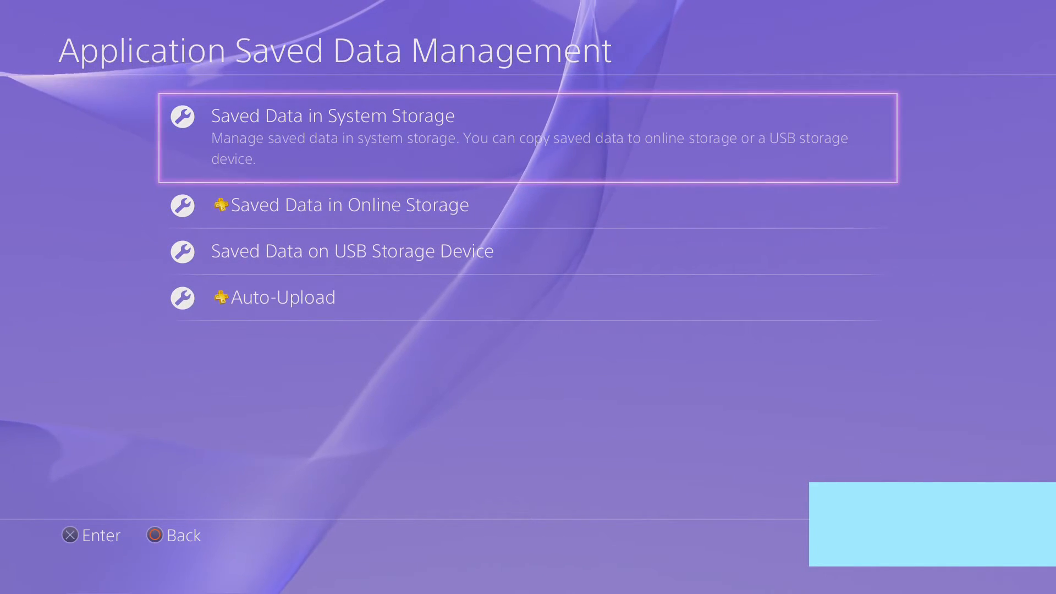